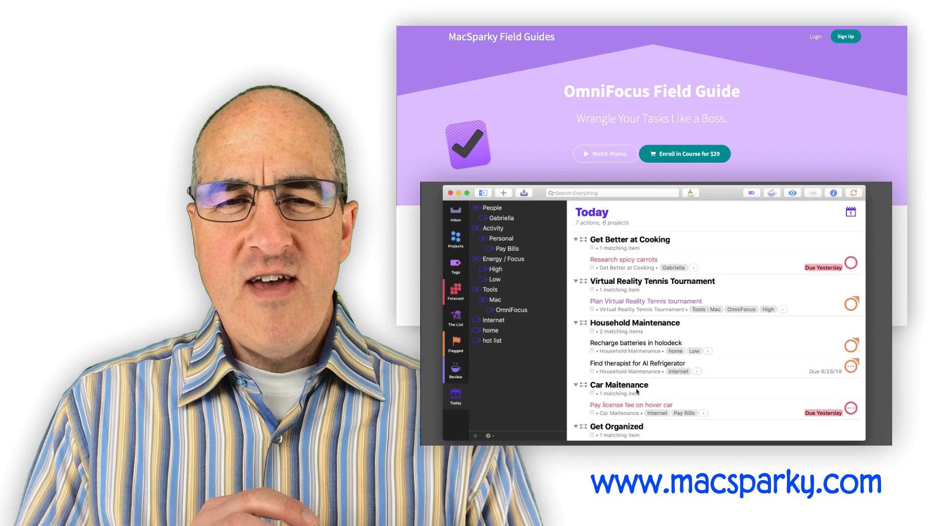
- Scroll the Wunderlist farewell page and follow Get Microsoft To Do to the product page
{"action": "scroll", "scroll_direction": "down", "scroll_amount": 3}
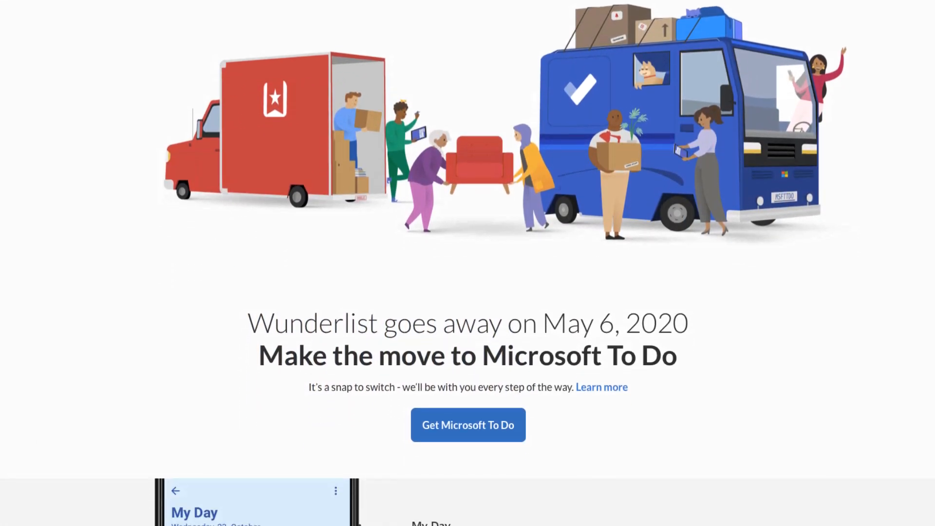
{"action": "scroll", "scroll_direction": "down", "scroll_amount": 3}
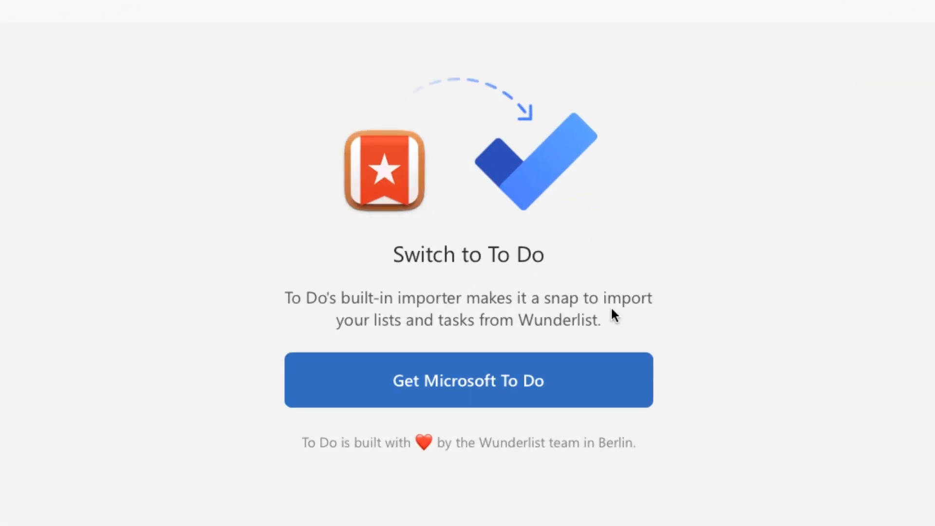
{"action": "left_click", "coordinate": [469, 380]}
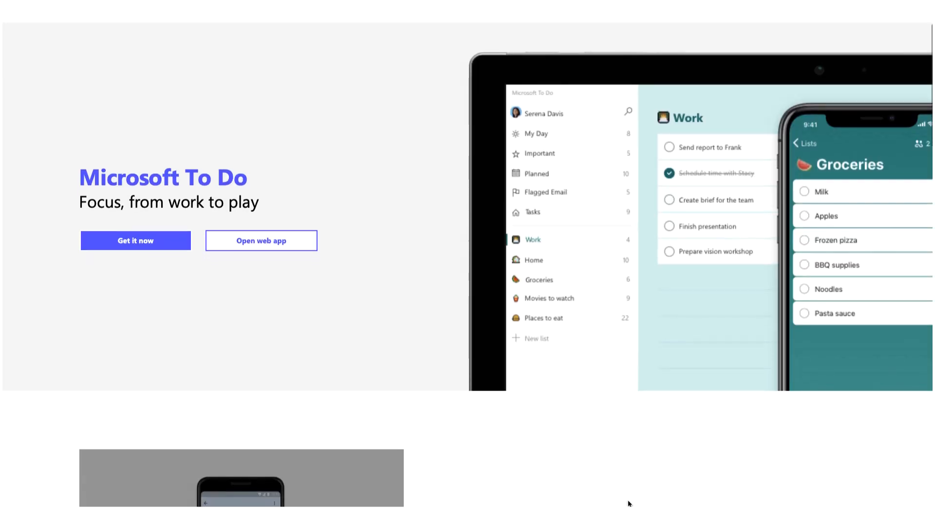
{"action": "scroll", "scroll_direction": "down", "scroll_amount": 3}
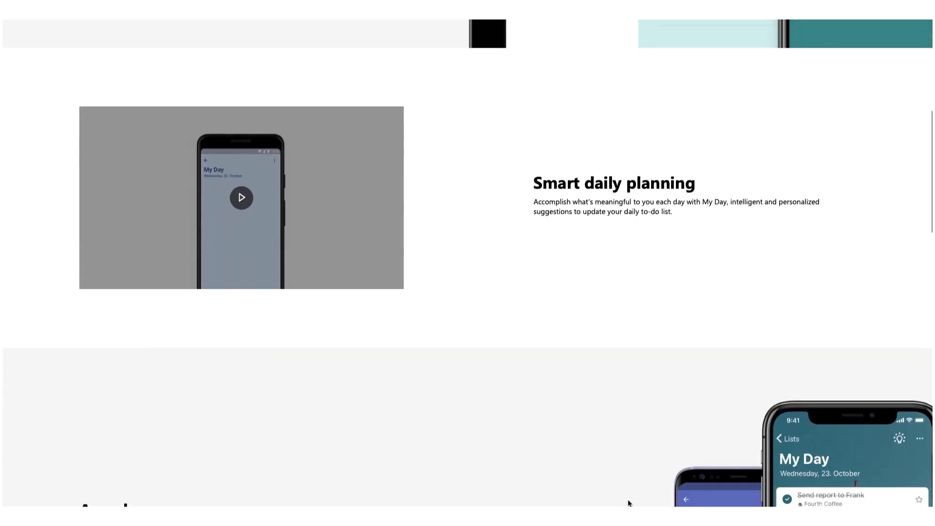
{"action": "scroll", "scroll_direction": "down", "scroll_amount": 3}
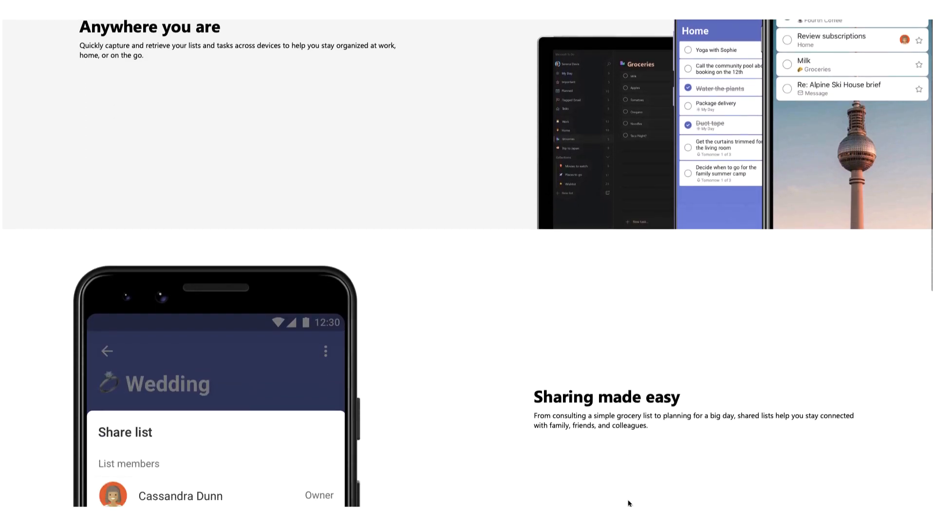
{"action": "scroll", "scroll_direction": "down", "scroll_amount": 3}
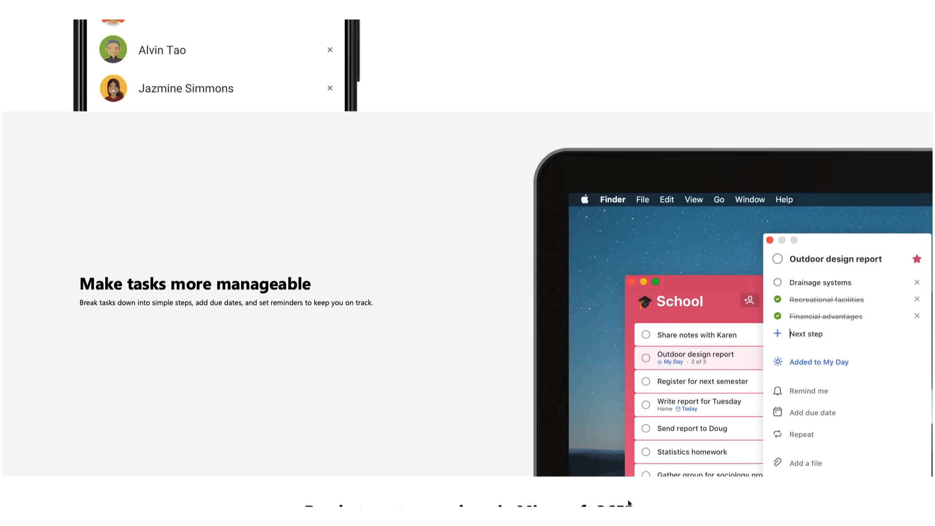
{"action": "scroll", "scroll_direction": "down", "scroll_amount": 3}
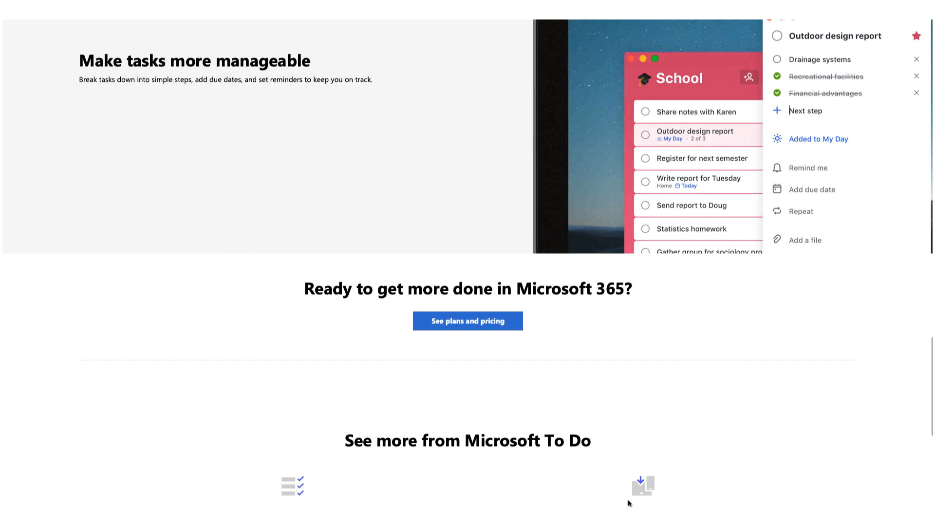
{"action": "scroll", "scroll_direction": "down", "scroll_amount": 3}
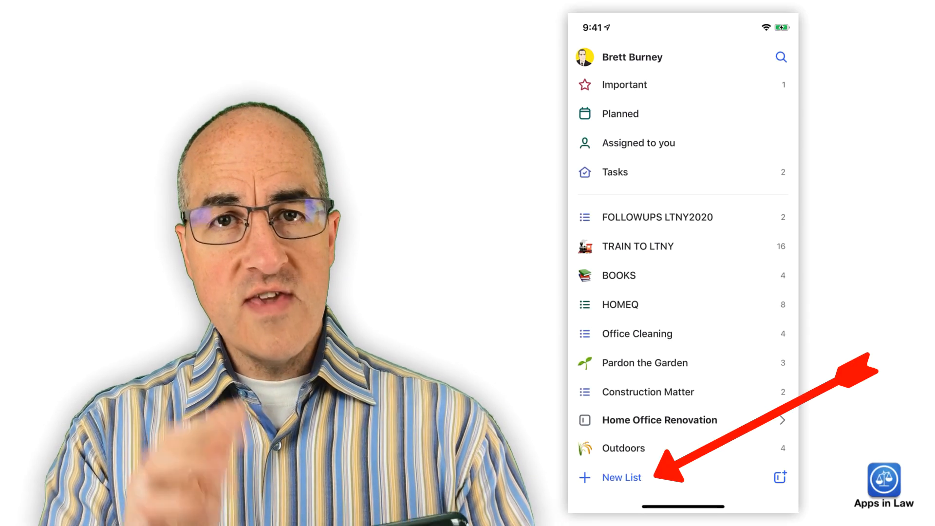
- Create a new list named Workout
{"action": "left_click", "coordinate": [620, 477]}
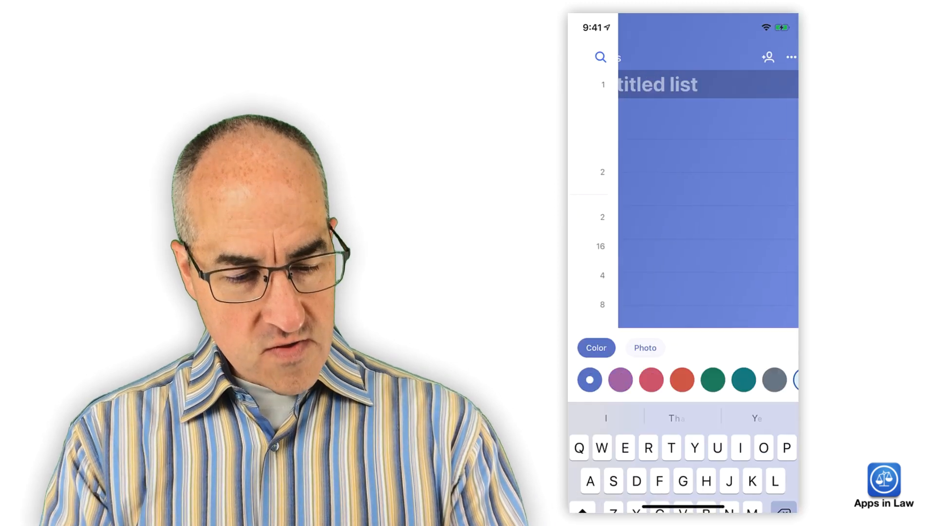
{"action": "type", "text": "W"}
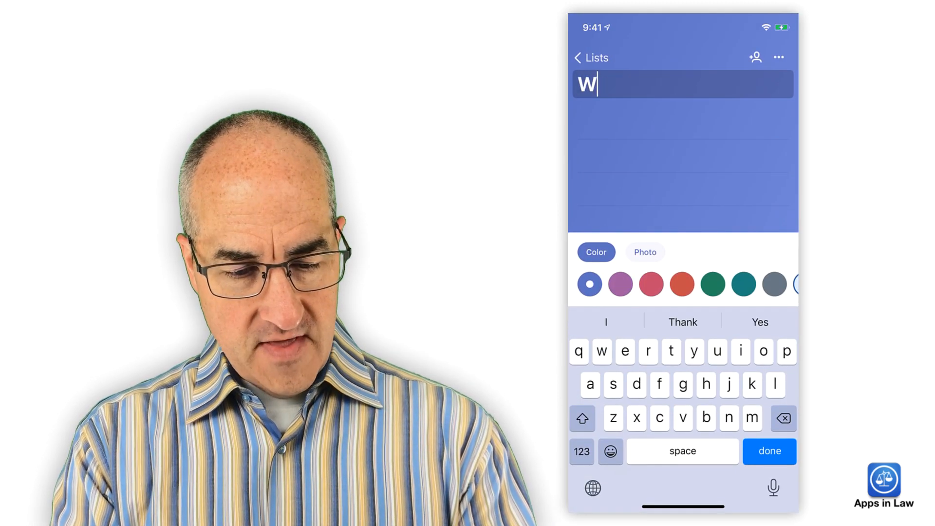
{"action": "type", "text": "orkou"}
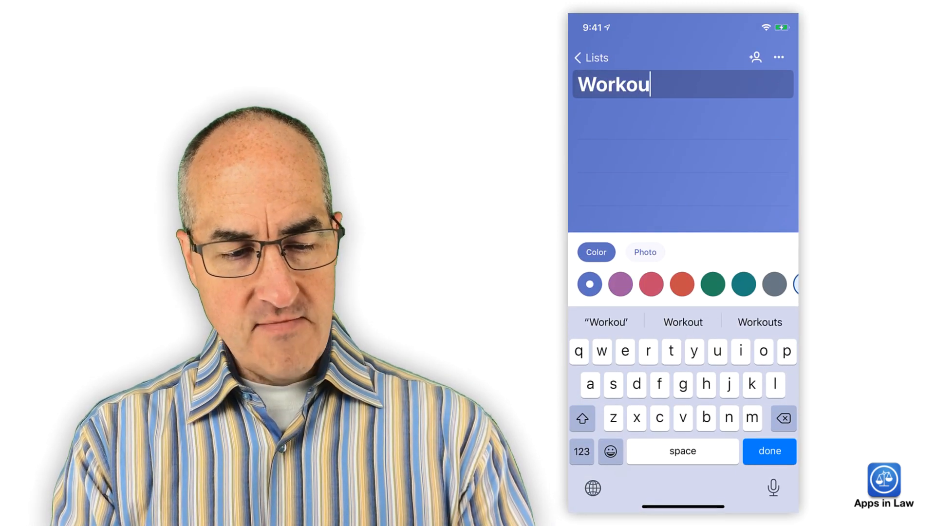
{"action": "type", "text": "t"}
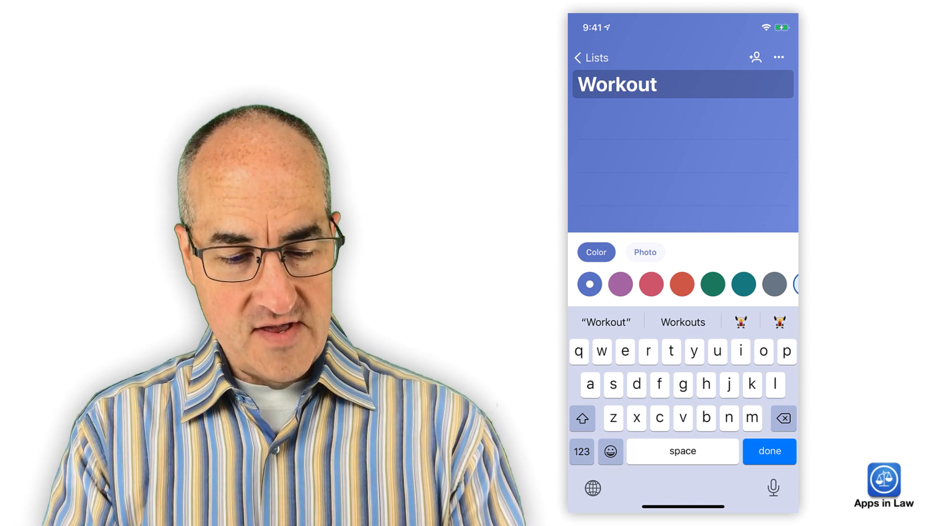
{"action": "left_click", "coordinate": [770, 451]}
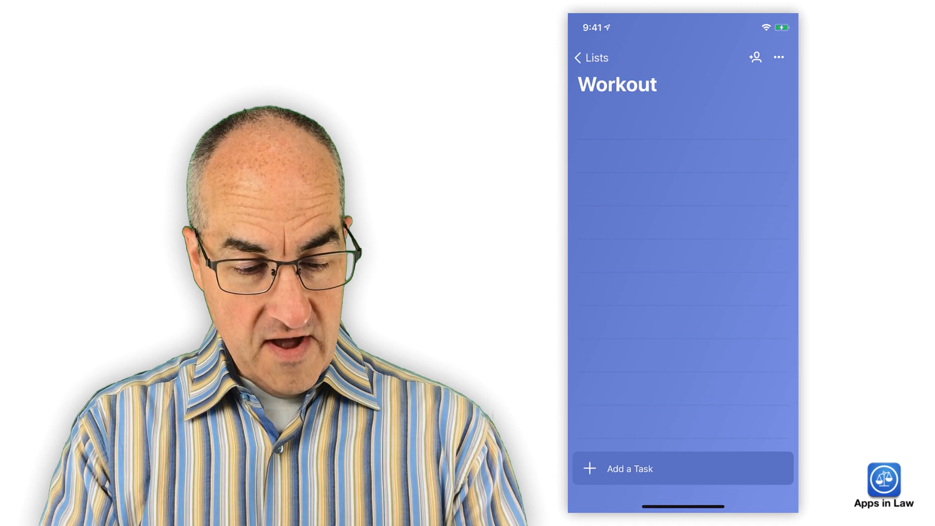
- Add a '120 situps' task to the Workout list and save it
{"action": "left_click", "coordinate": [630, 468]}
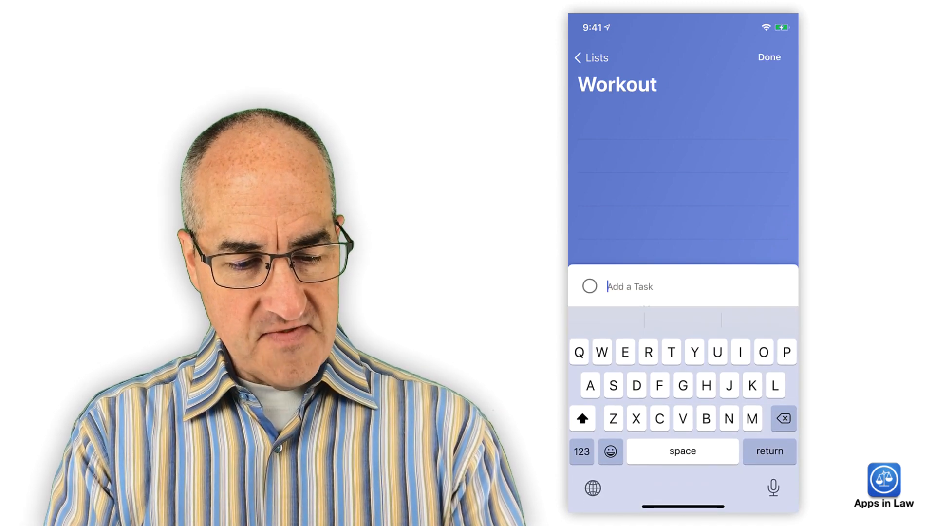
{"action": "left_click", "coordinate": [581, 450]}
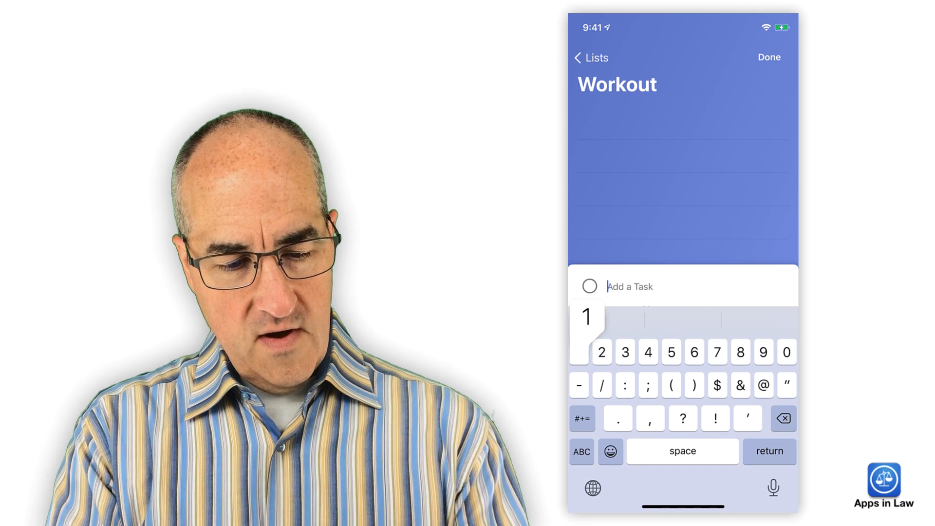
{"action": "type", "text": "120 situps"}
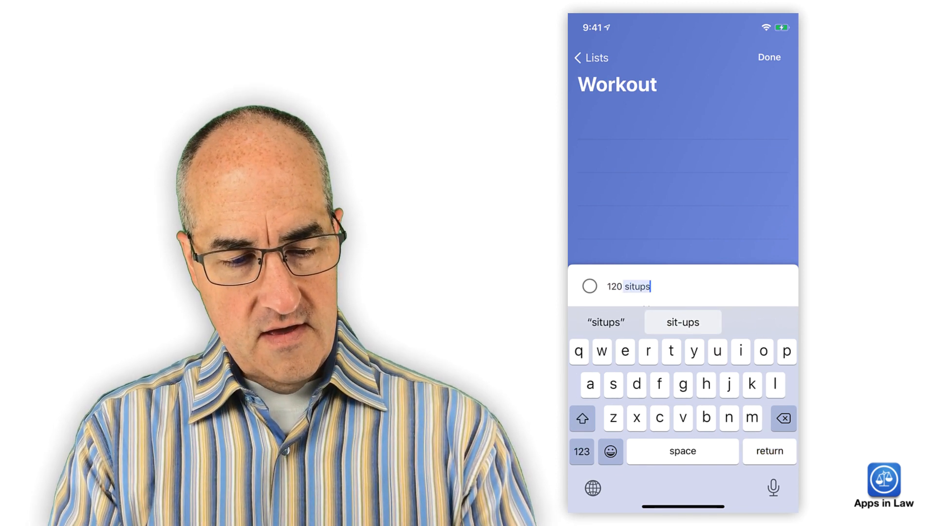
{"action": "left_click", "coordinate": [590, 57]}
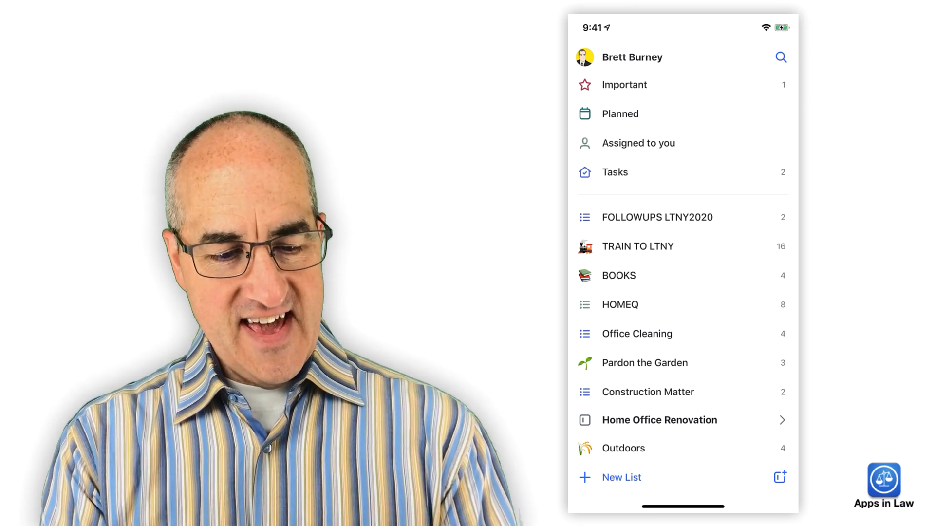
- In HOMEQ, check off Board games, Puzzles!!, Play Fortnite and the sheet music task, then return to lists
{"action": "left_click", "coordinate": [619, 303]}
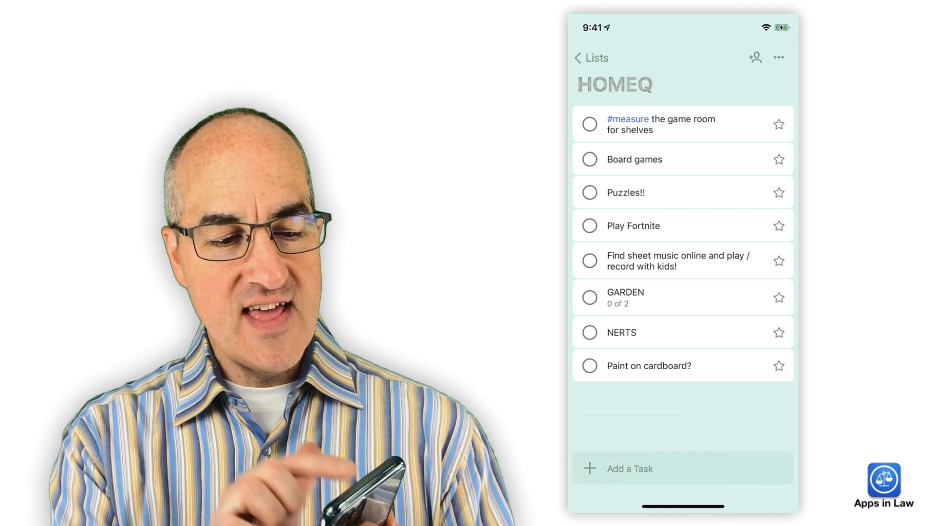
{"action": "left_click", "coordinate": [589, 159]}
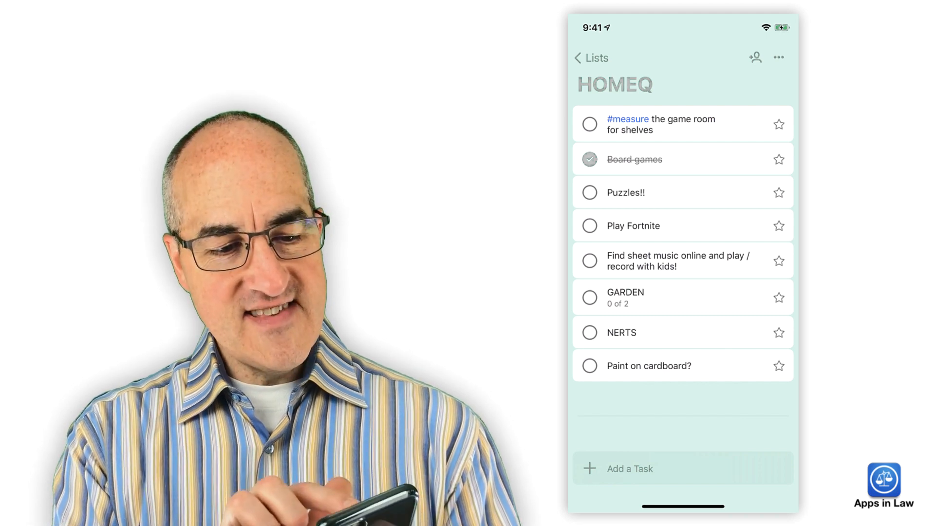
{"action": "left_click", "coordinate": [589, 192]}
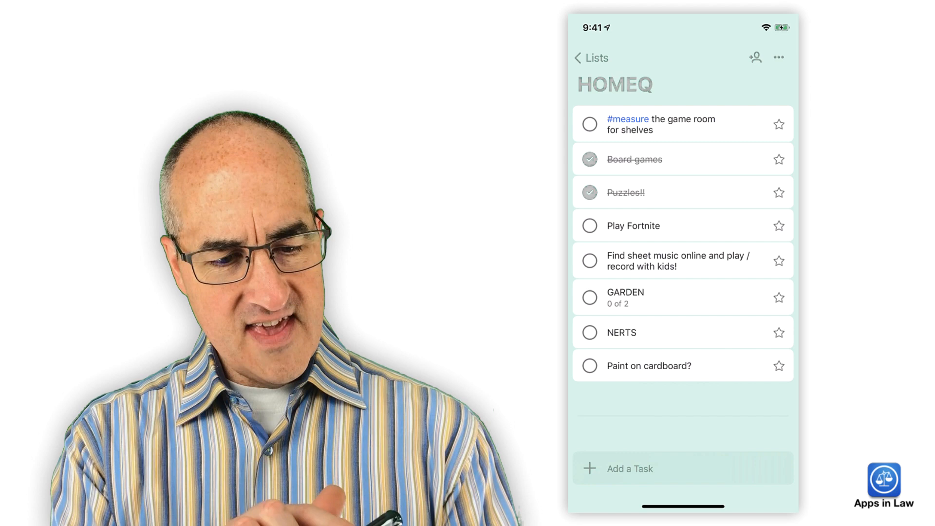
{"action": "left_click", "coordinate": [589, 225]}
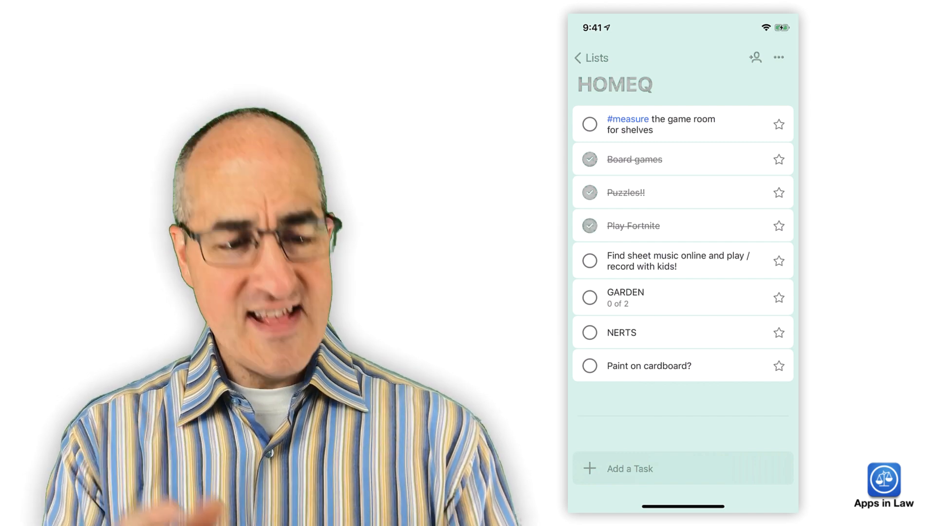
{"action": "left_click", "coordinate": [589, 261]}
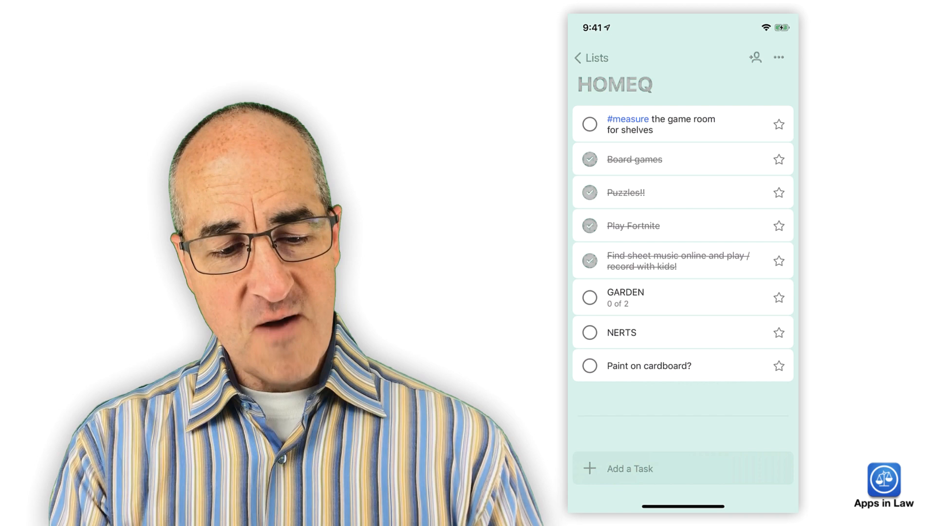
{"action": "left_click", "coordinate": [590, 58]}
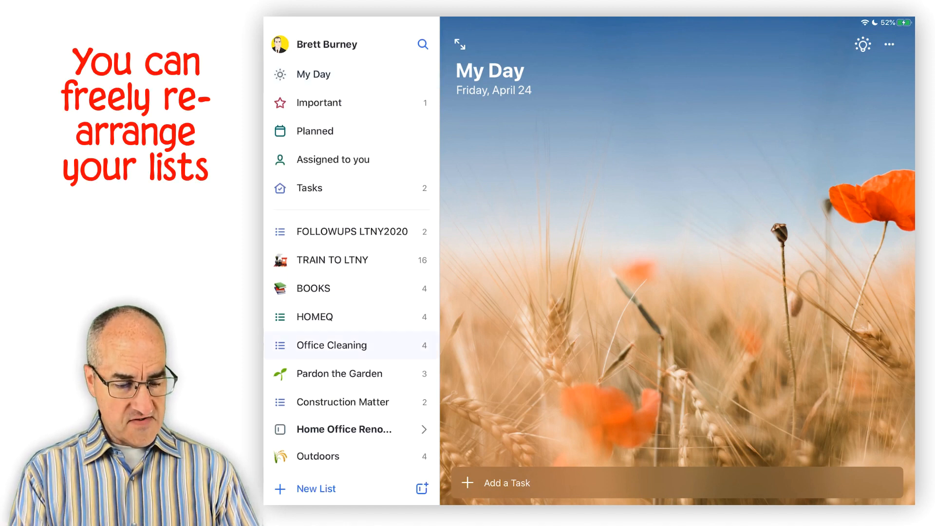
- Create a new group holding HOMEQ and Office Cleaning, then go into Office Cleaning
{"action": "left_click_drag", "start_coordinate": [331, 345], "coordinate": [350, 272]}
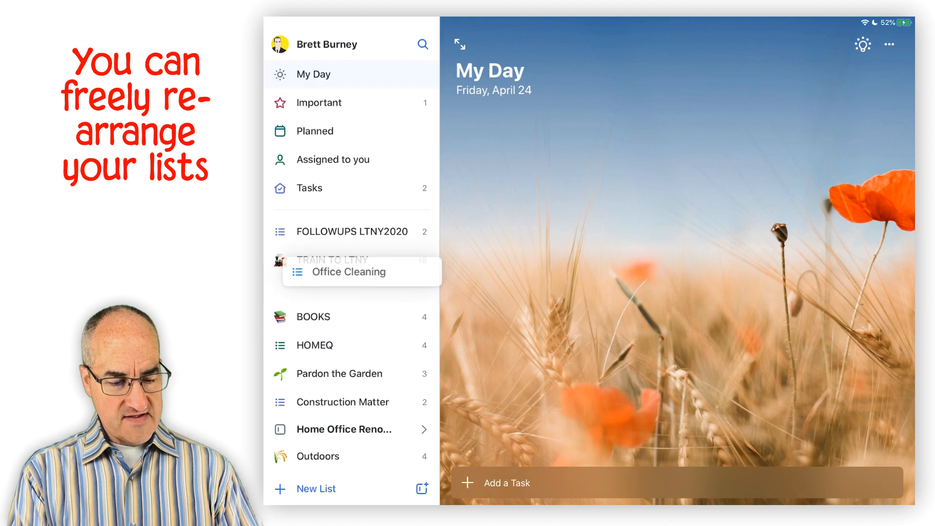
{"action": "left_click_drag", "start_coordinate": [351, 271], "coordinate": [352, 288]}
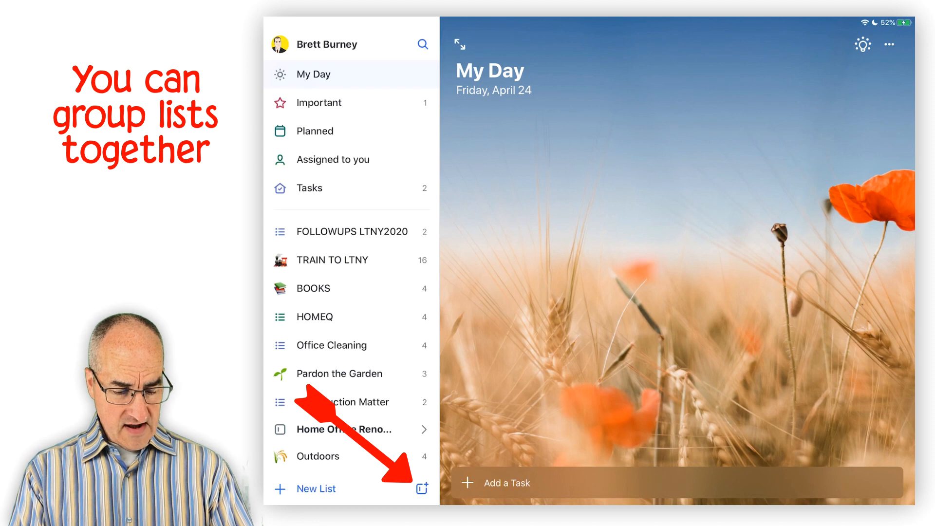
{"action": "left_click", "coordinate": [420, 488]}
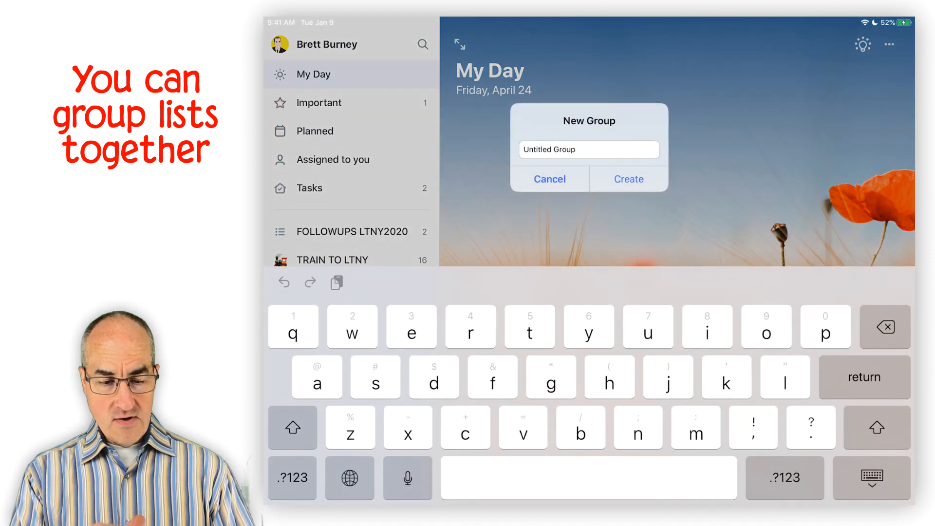
{"action": "left_click", "coordinate": [549, 180]}
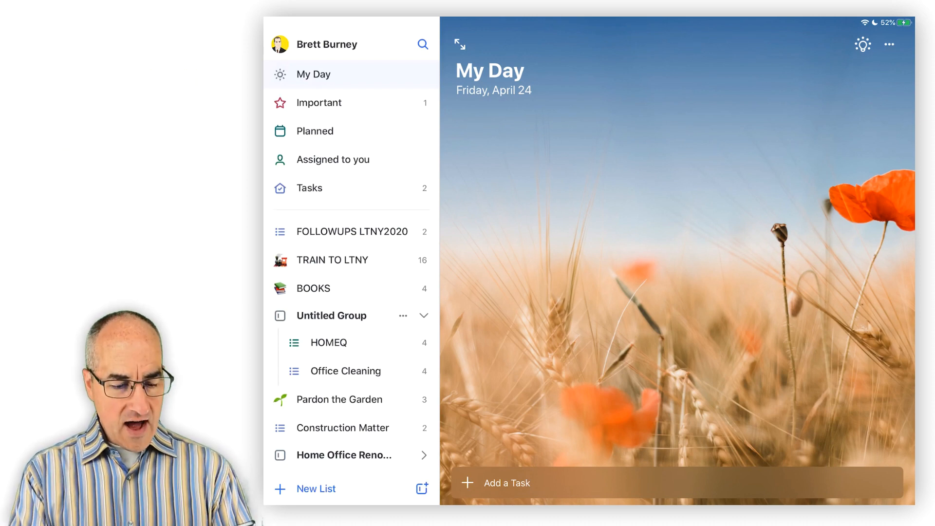
{"action": "left_click", "coordinate": [345, 370]}
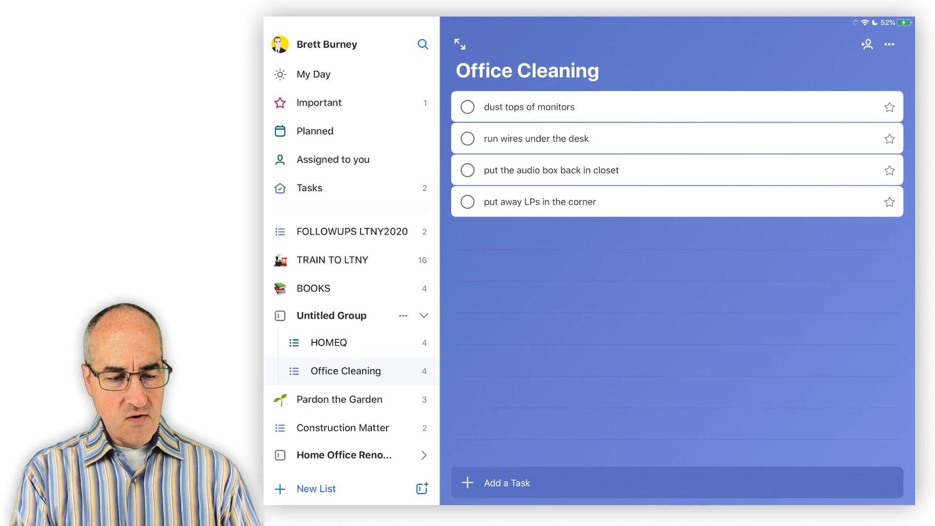
- Reach the run wires under the desk task in the Office Cleaning list
{"action": "left_click", "coordinate": [527, 71]}
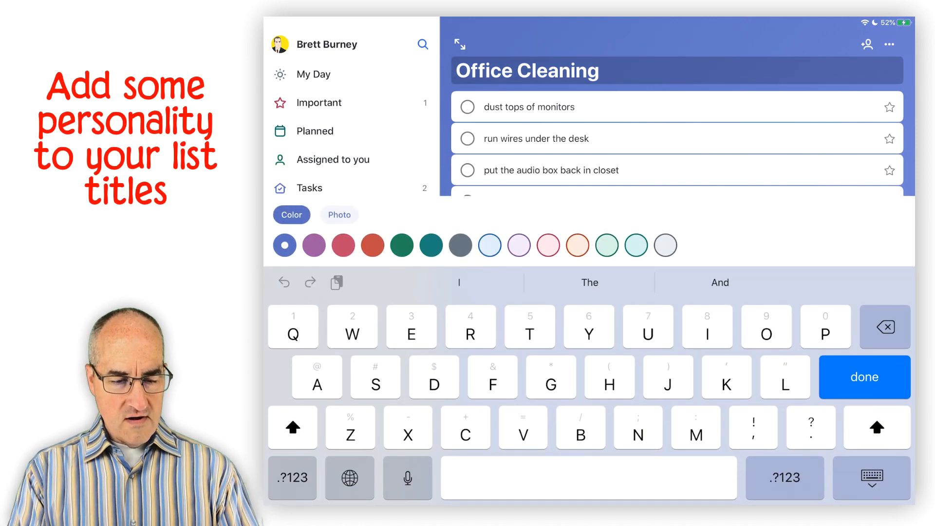
{"action": "left_click", "coordinate": [398, 487]}
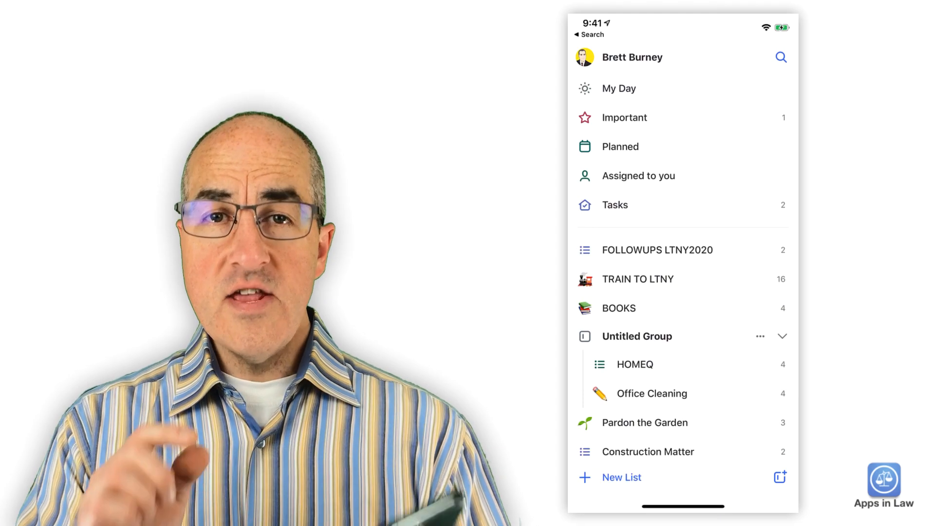
{"action": "left_click", "coordinate": [651, 393]}
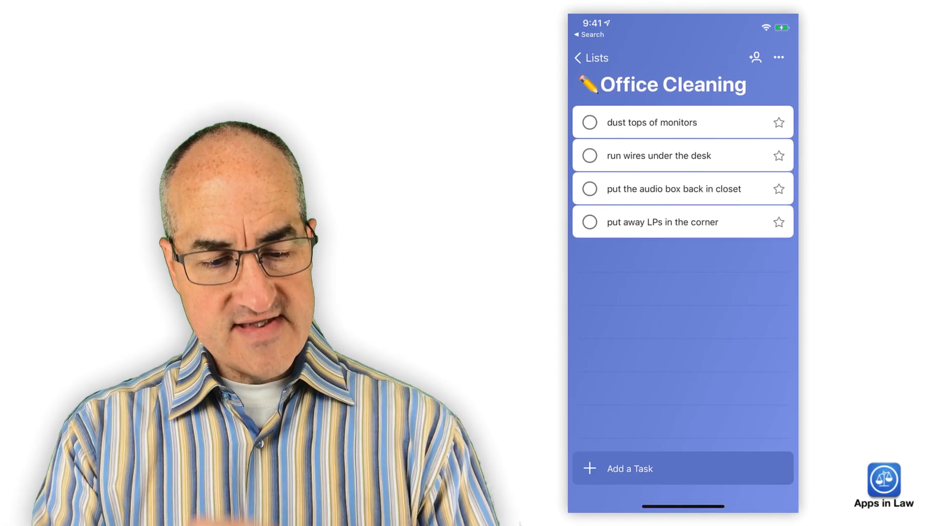
{"action": "left_click", "coordinate": [659, 155]}
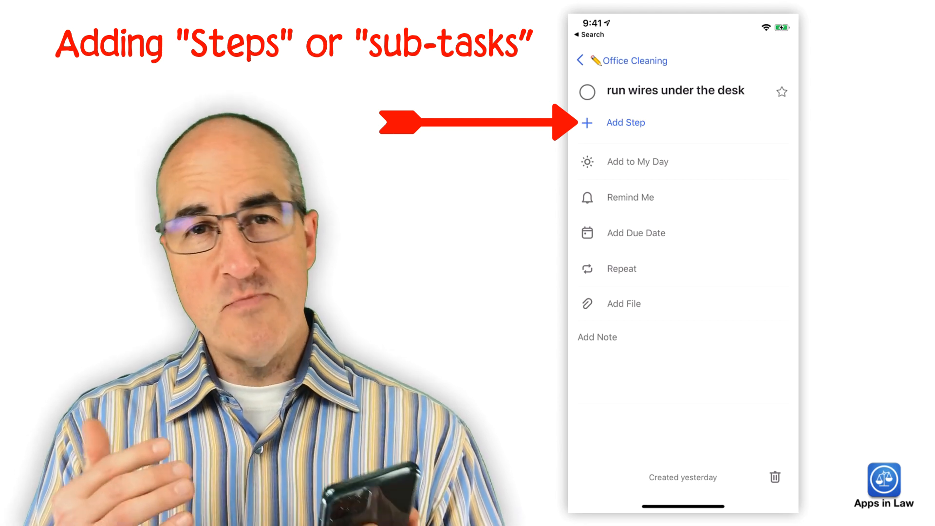
- Add steps Find wires and Find clamps to the task, leaving both unchecked
{"action": "left_click", "coordinate": [625, 123]}
{"action": "type", "text": "Find clamp"}
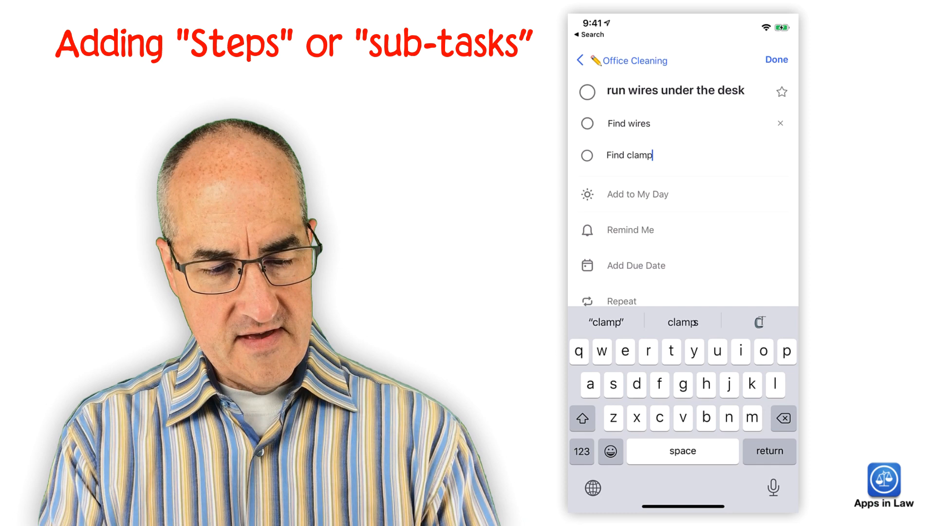
{"action": "key", "text": "return"}
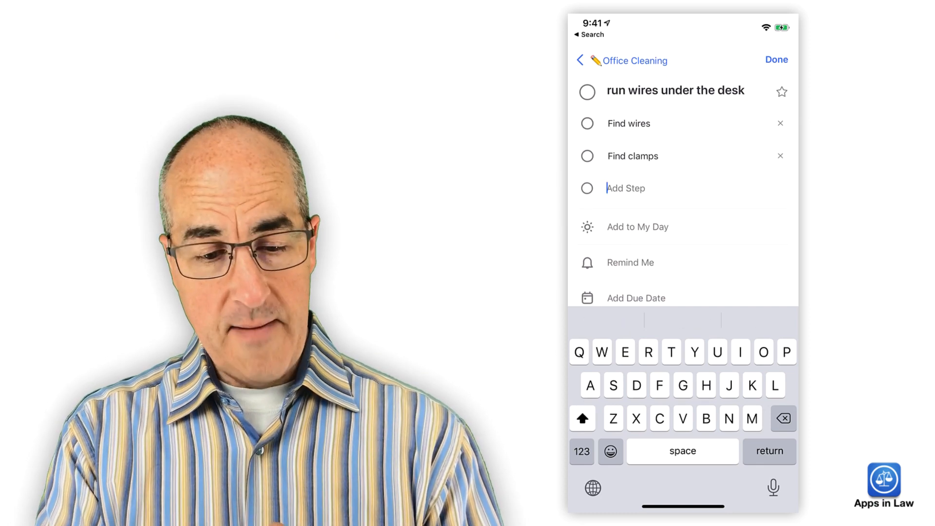
{"action": "left_click", "coordinate": [777, 59]}
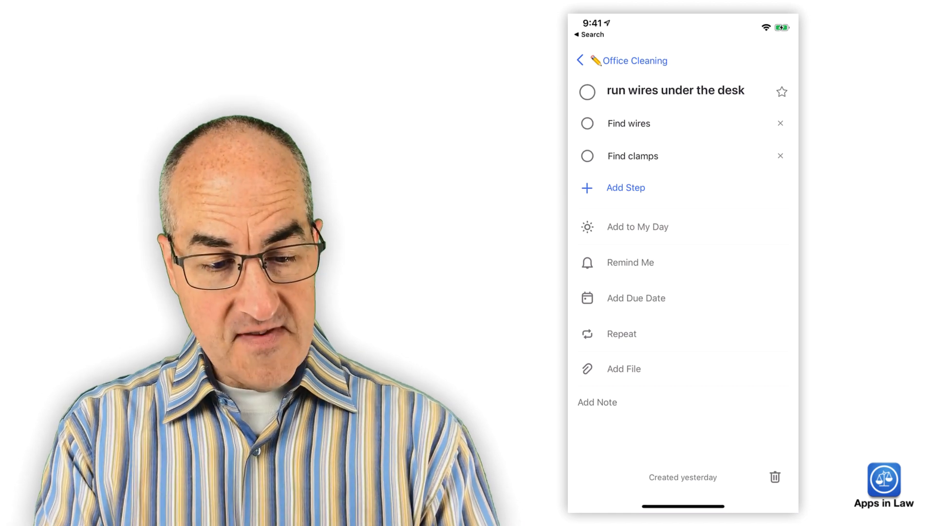
{"action": "left_click", "coordinate": [586, 156]}
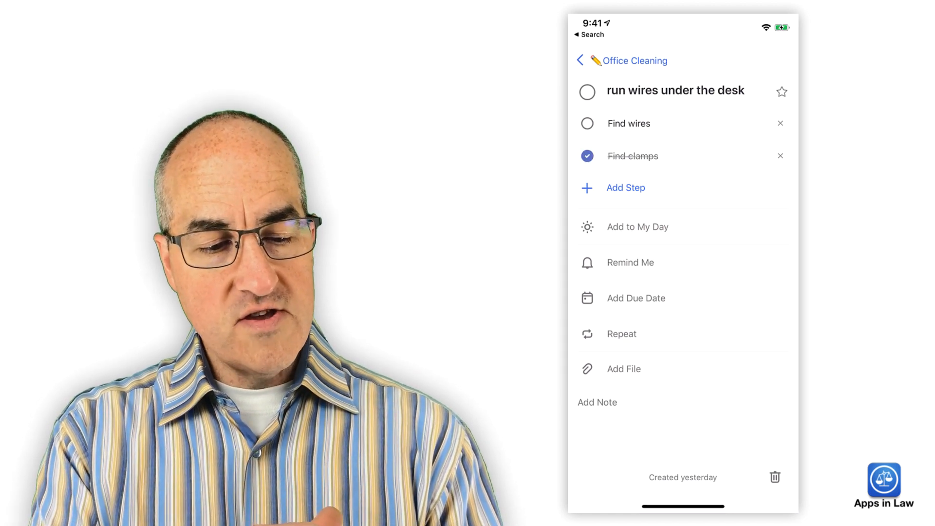
{"action": "left_click", "coordinate": [587, 156]}
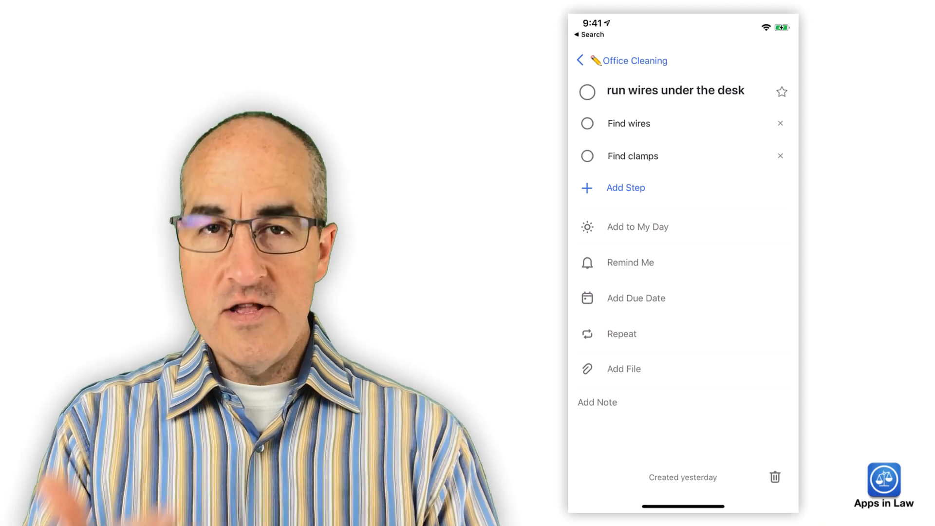
{"action": "left_click", "coordinate": [597, 402]}
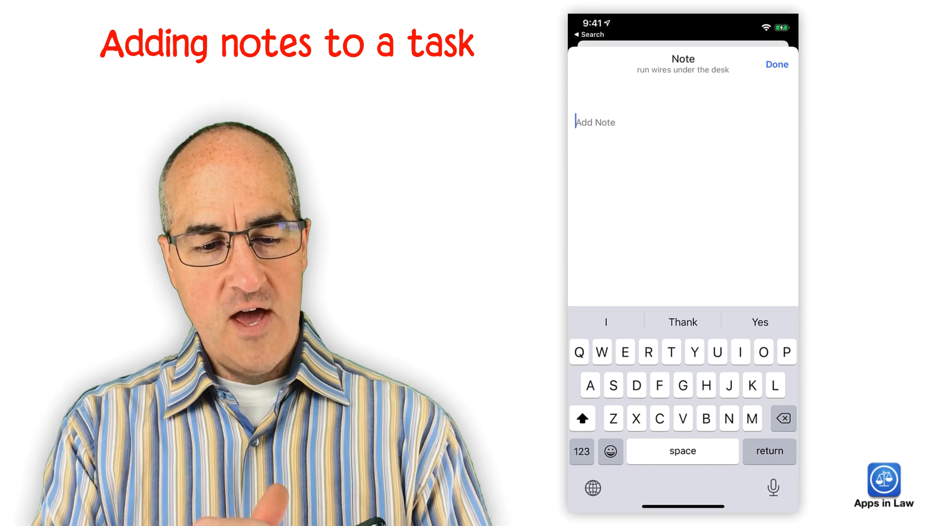
{"action": "left_click", "coordinate": [776, 64]}
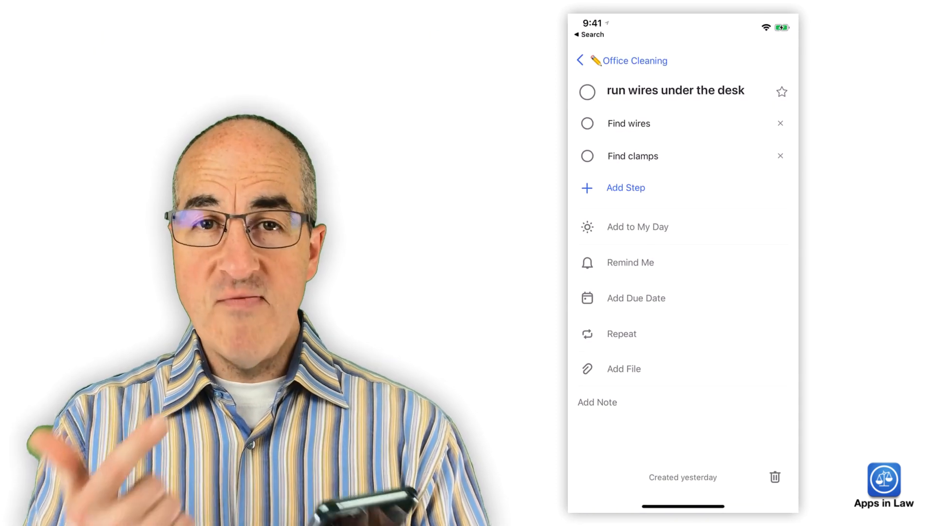
{"action": "left_click", "coordinate": [623, 368]}
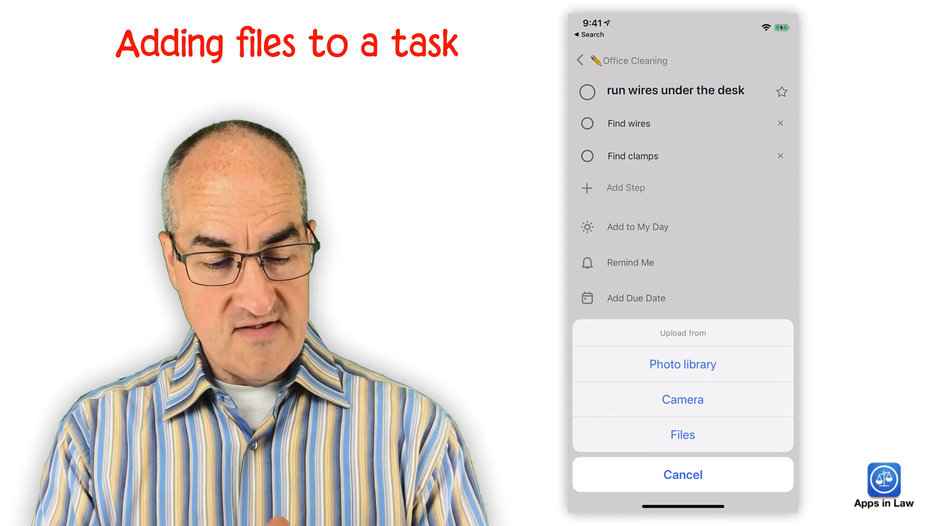
- Attach the FacciolaRedgrave PDF from the Dropbox iPad Documents folder to the task
{"action": "left_click", "coordinate": [682, 435]}
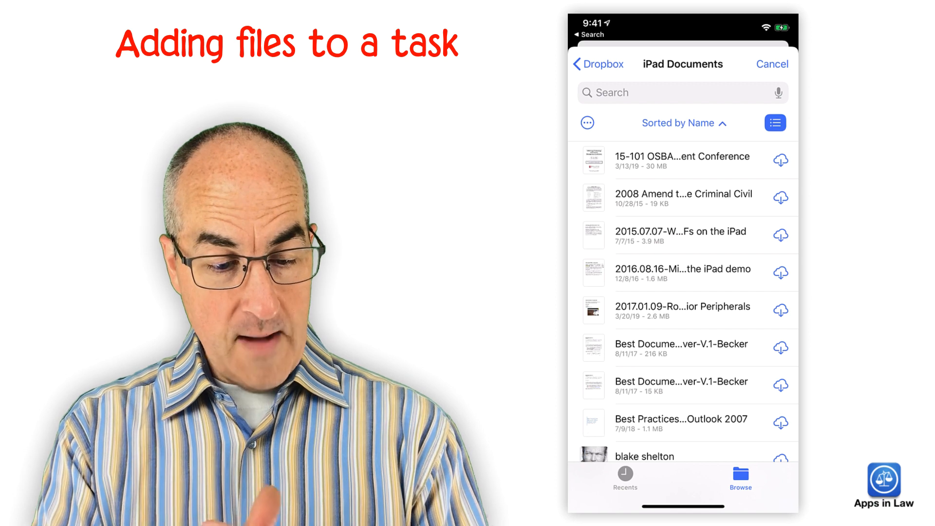
{"action": "scroll", "scroll_direction": "down", "scroll_amount": 3}
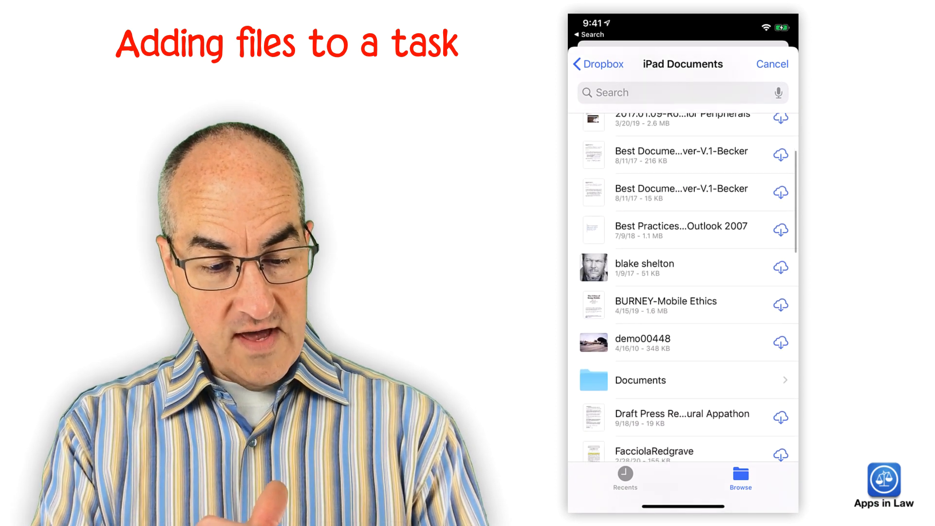
{"action": "scroll", "scroll_direction": "down", "scroll_amount": 3}
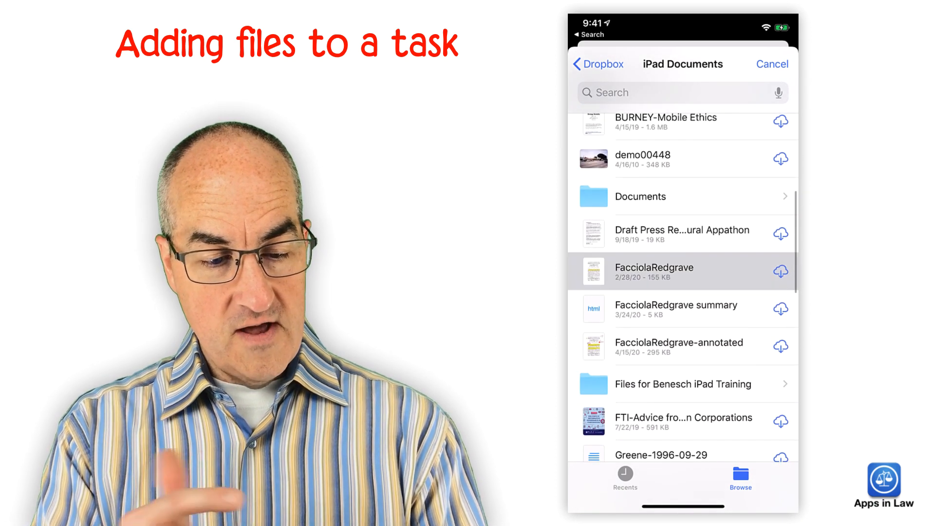
{"action": "left_click", "coordinate": [780, 271]}
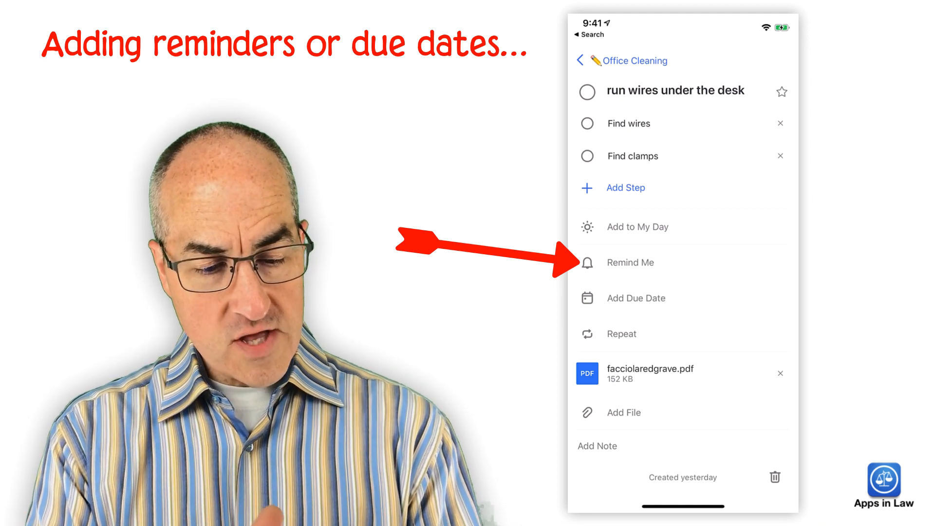
- Leave the task details, glance at My Day, and reopen the Office Cleaning list
{"action": "left_click", "coordinate": [631, 262]}
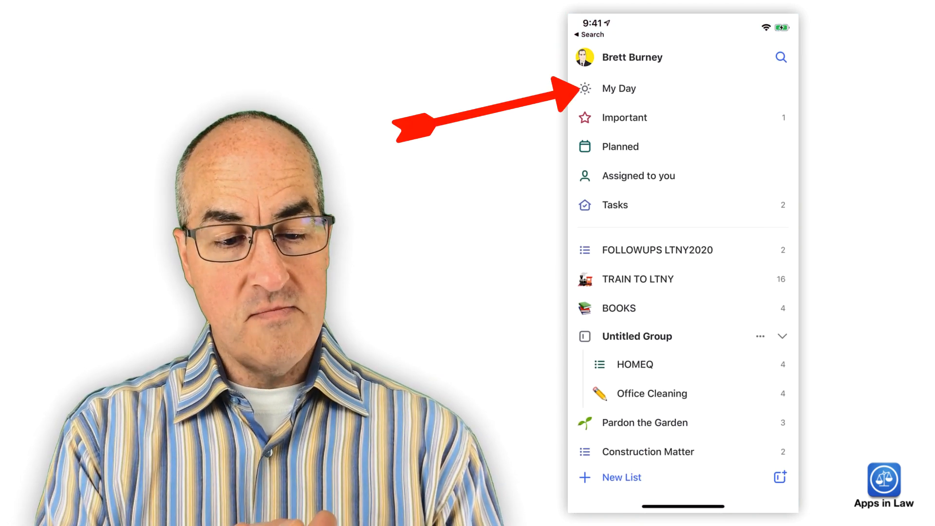
{"action": "left_click", "coordinate": [618, 89]}
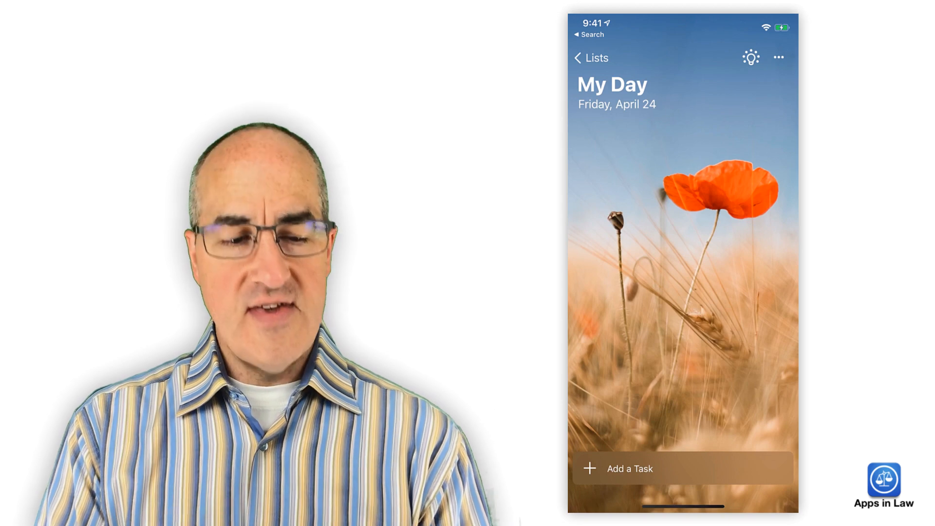
{"action": "left_click", "coordinate": [590, 57]}
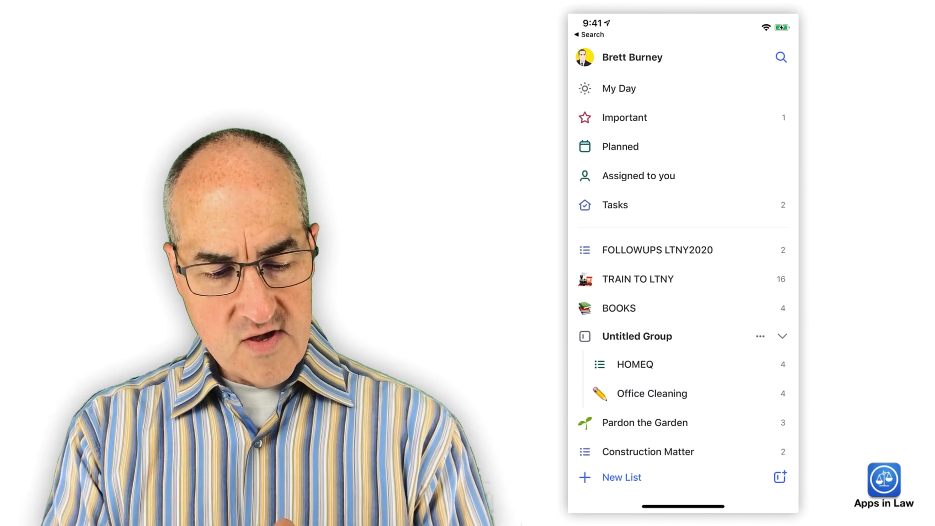
{"action": "left_click", "coordinate": [652, 392]}
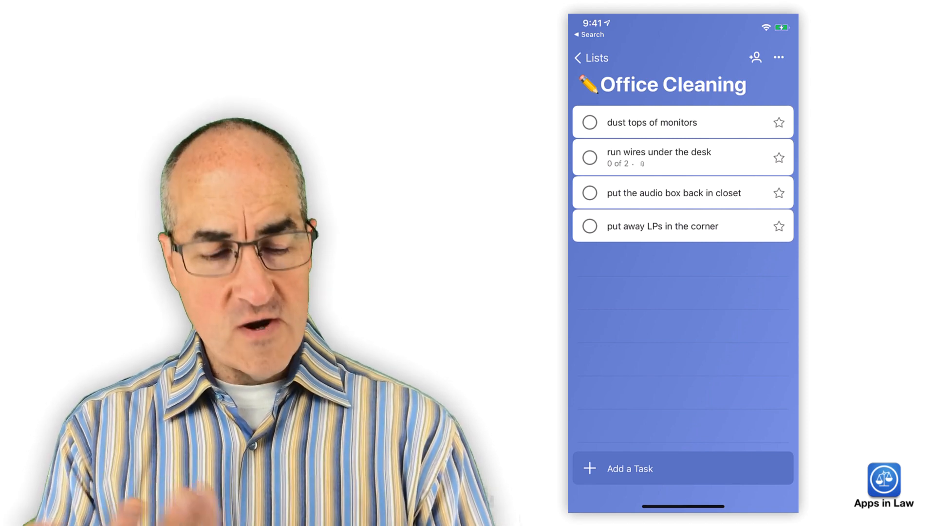
- Add run wires under the desk to My Day and confirm it appears there
{"action": "left_click", "coordinate": [660, 157]}
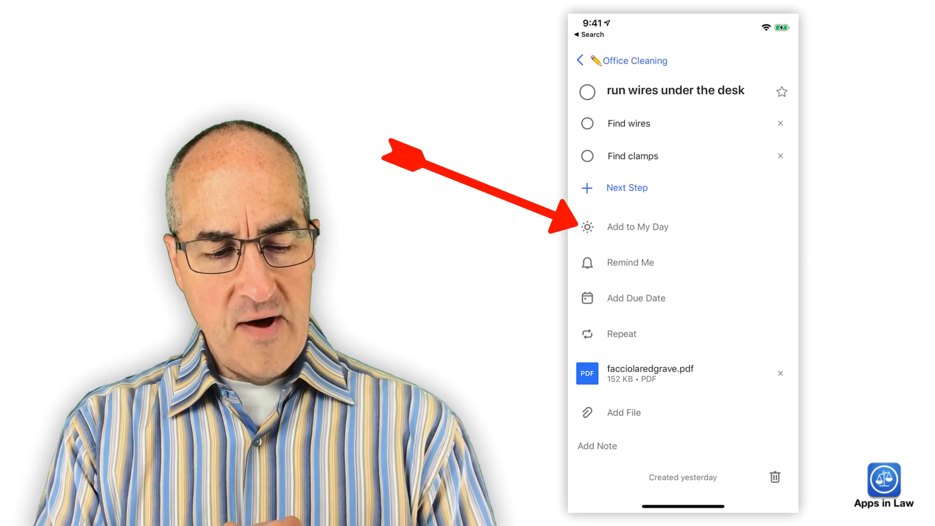
{"action": "left_click", "coordinate": [632, 156]}
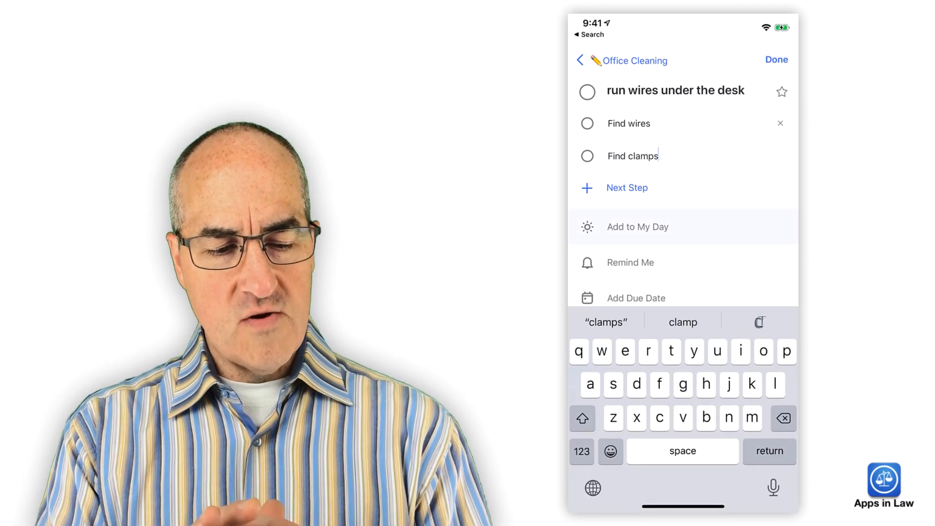
{"action": "left_click", "coordinate": [637, 227]}
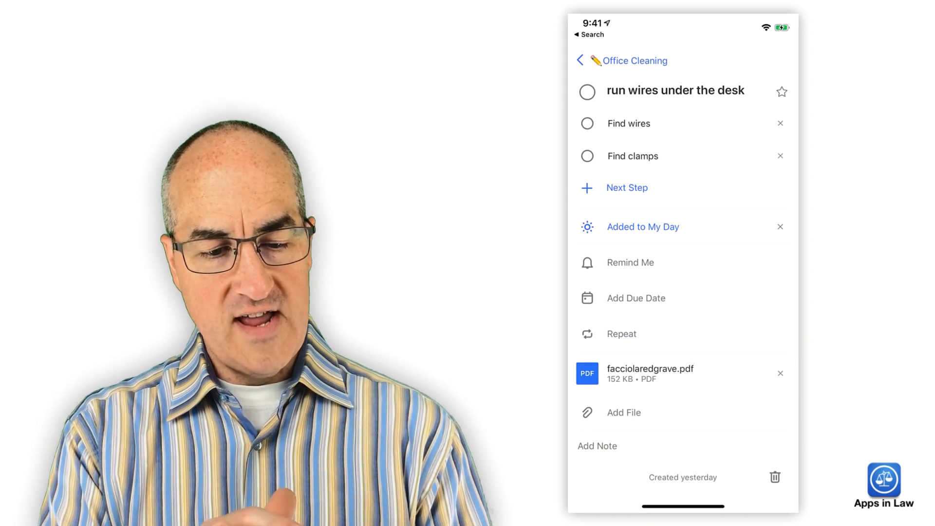
{"action": "left_click", "coordinate": [579, 60]}
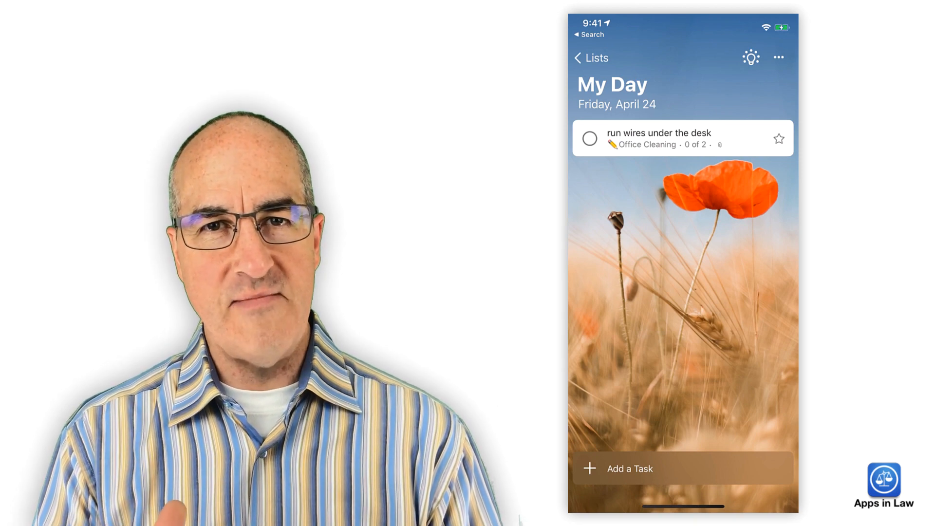
{"action": "left_click", "coordinate": [586, 57]}
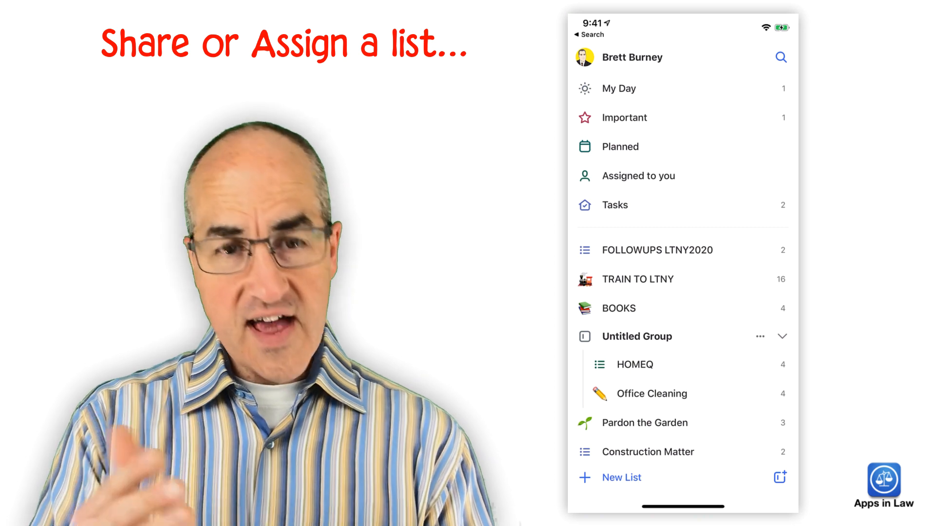
- View the BOOKS list's sharing options, then move to the Window replacement list
{"action": "left_click", "coordinate": [619, 308]}
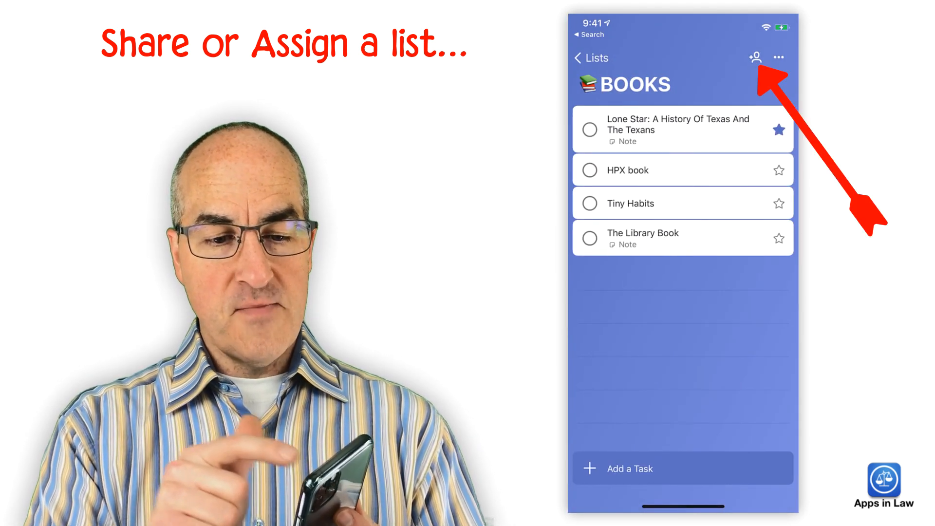
{"action": "left_click", "coordinate": [755, 58]}
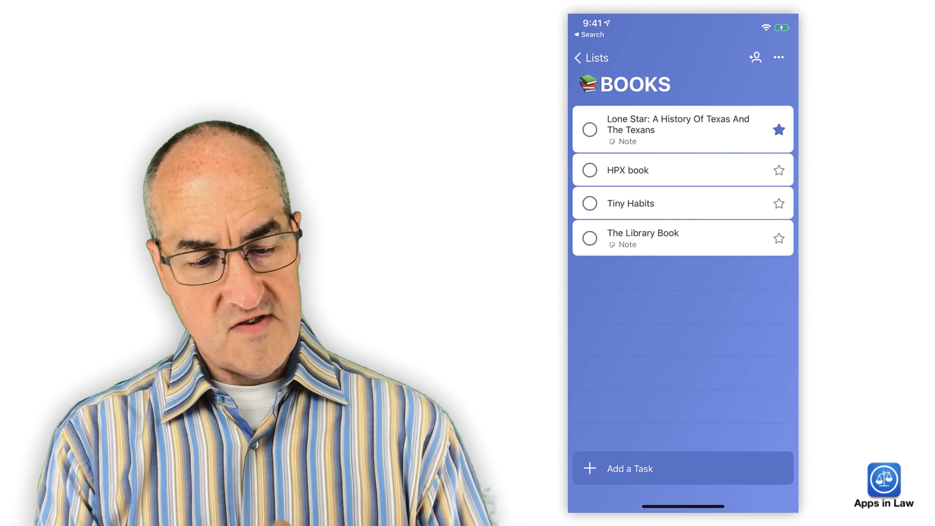
{"action": "left_click", "coordinate": [591, 58]}
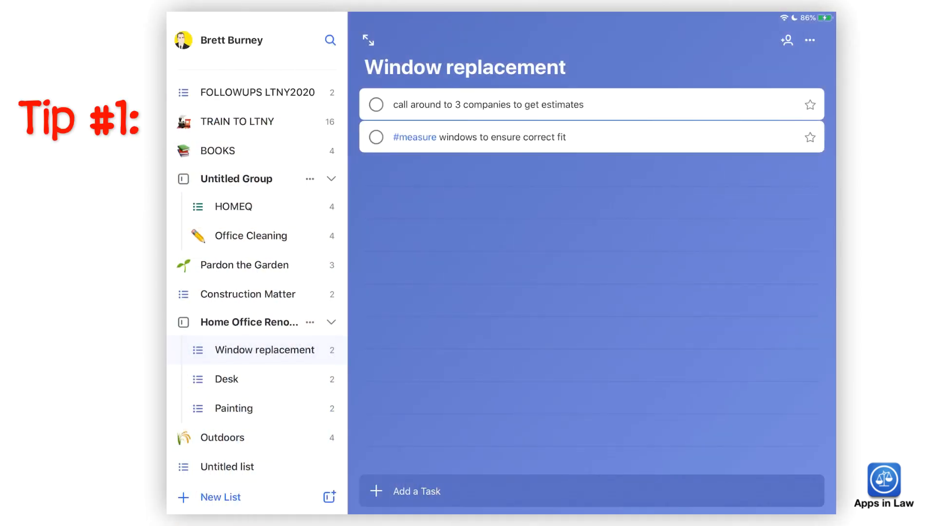
- Show the details of the '#measure windows to ensure correct fit' task
{"action": "left_click", "coordinate": [329, 41]}
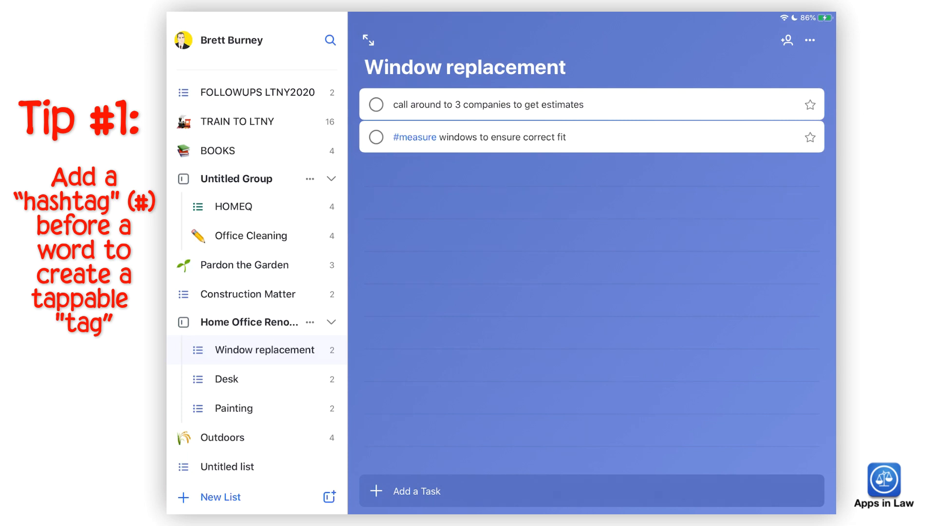
{"action": "left_click", "coordinate": [501, 136]}
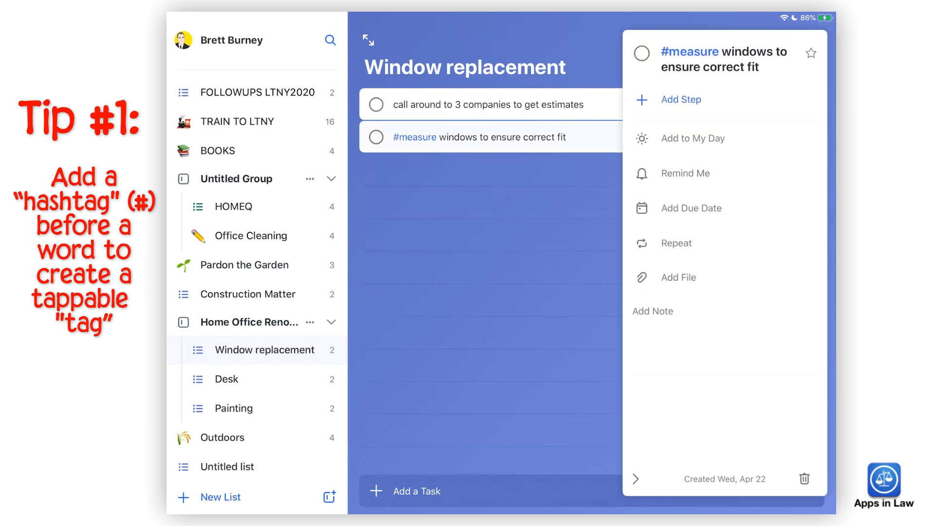
{"action": "left_click", "coordinate": [415, 137]}
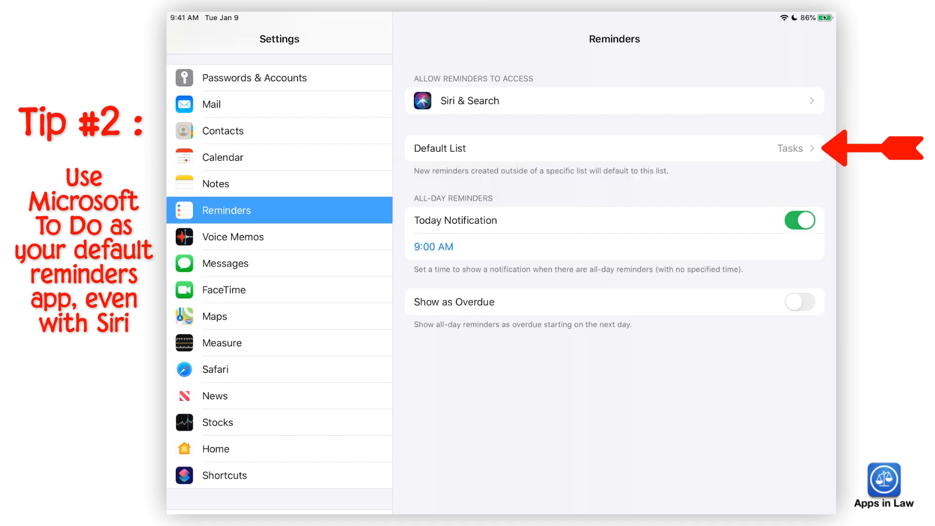
- Show the Default List choices for Reminders, with Tasks chosen among Exchange, Outlook and iCloud lists
{"action": "left_click", "coordinate": [615, 149]}
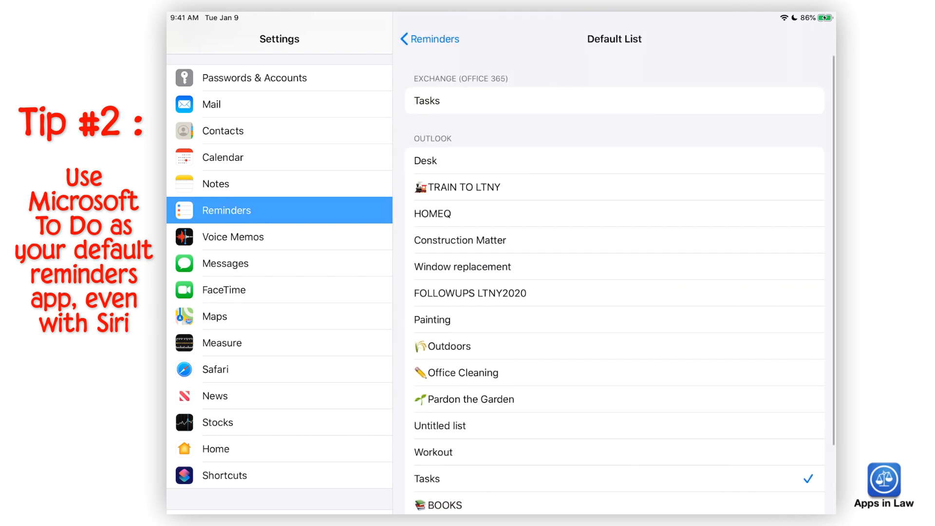
{"action": "scroll", "scroll_direction": "down", "scroll_amount": 3}
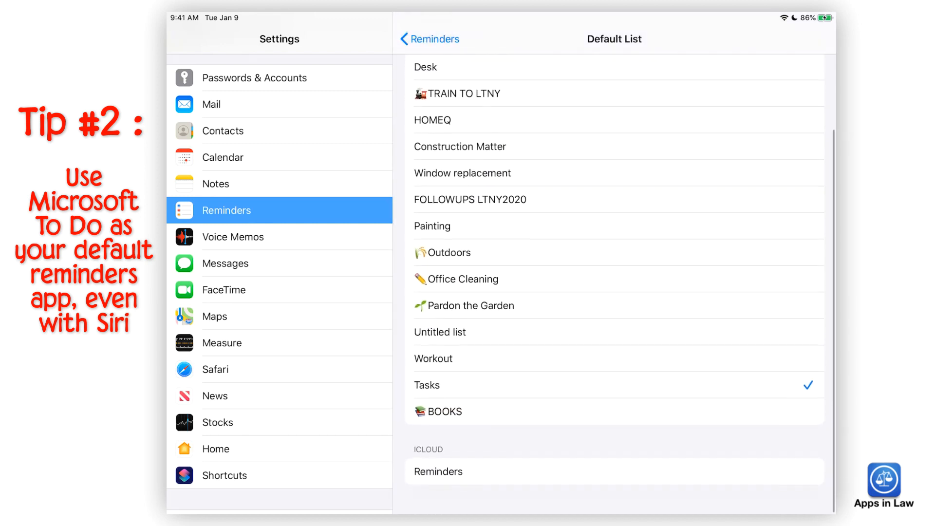